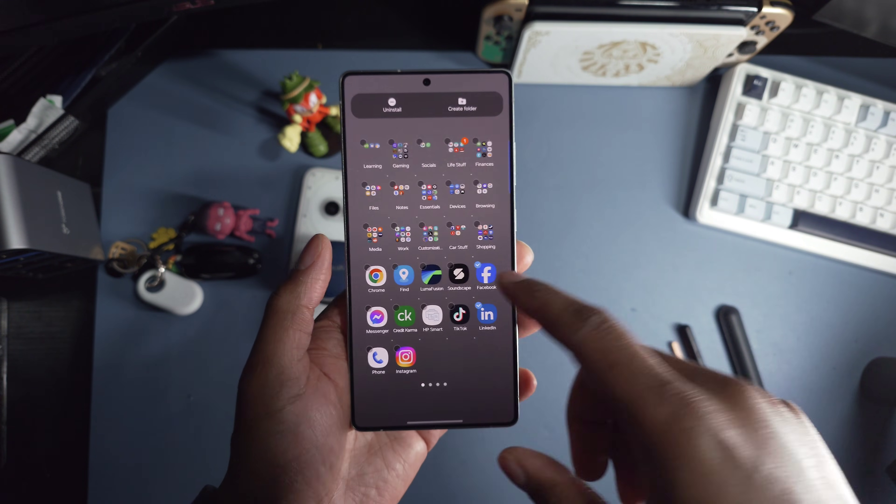
Step: Page across the app drawer and mark another loose app for moving into a folder
scroll("left", 3)
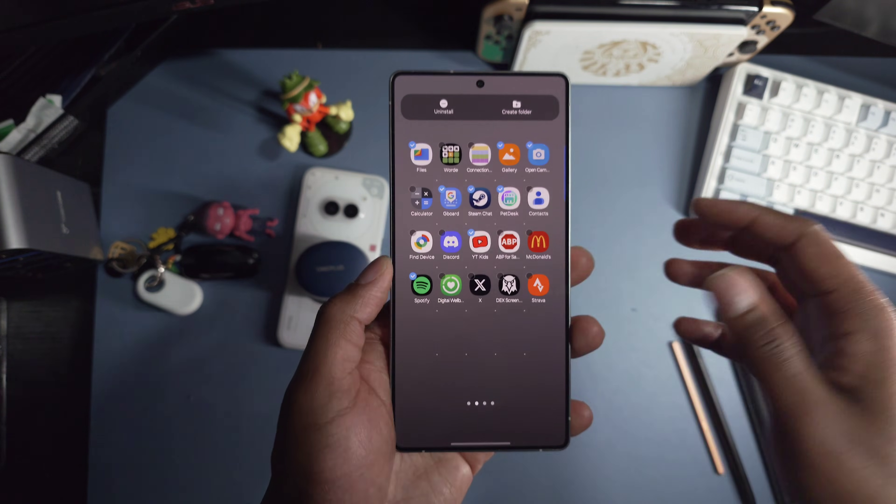
left_click(443, 107)
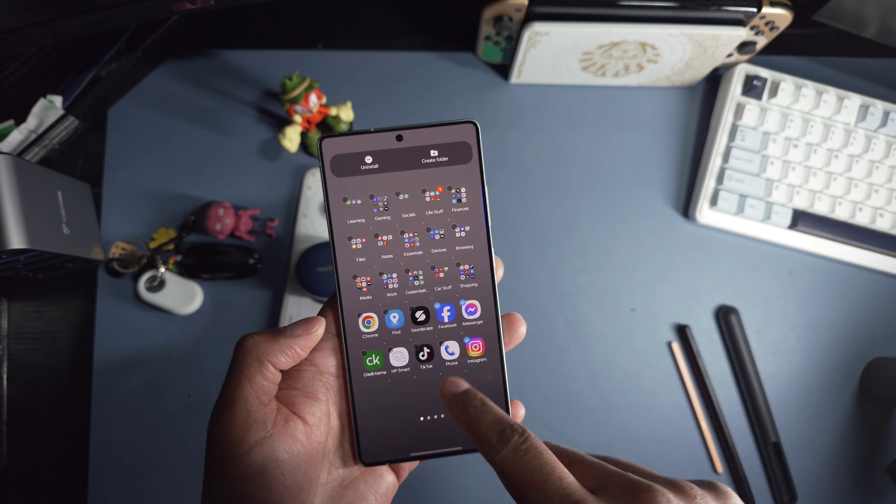
Step: Move the remaining loose apps into folders and sort the drawer alphabetically
scroll("left", 3)
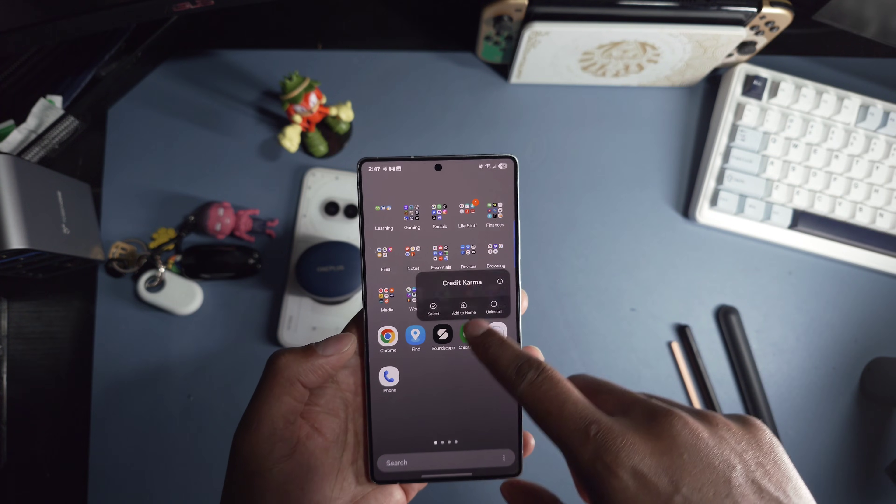
left_click(464, 308)
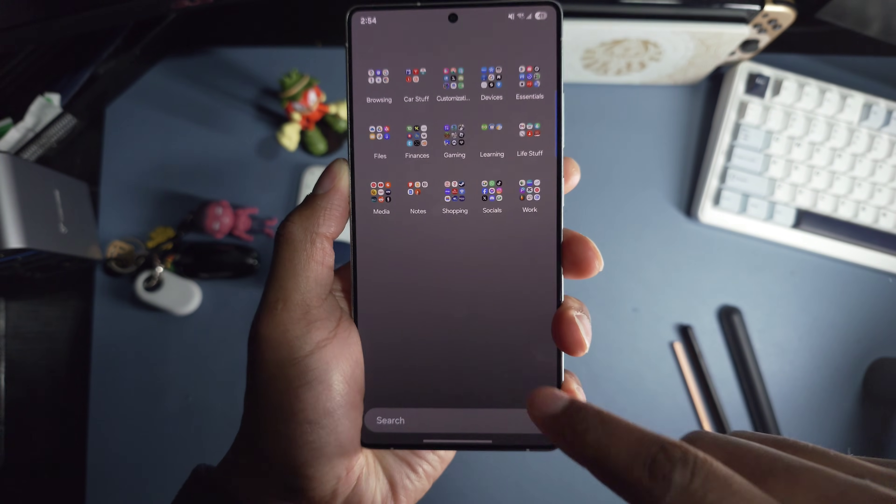
left_click(516, 415)
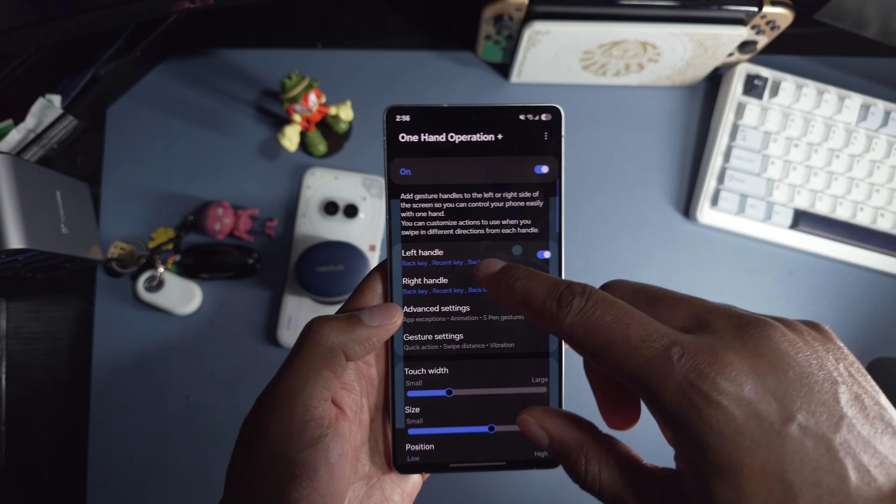
Step: Enter the left handle's gesture settings in One Hand Operation+
left_click(426, 257)
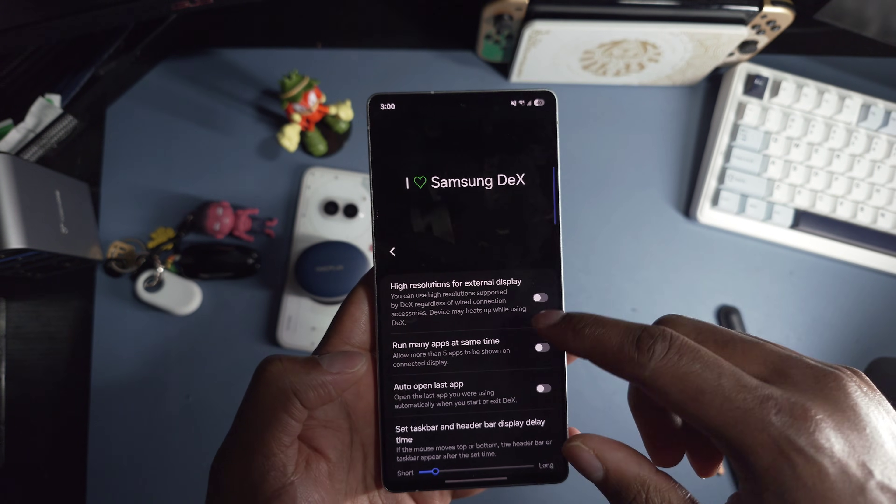
Step: Switch on high resolutions for external displays in I ♥ Samsung DeX
left_click(541, 297)
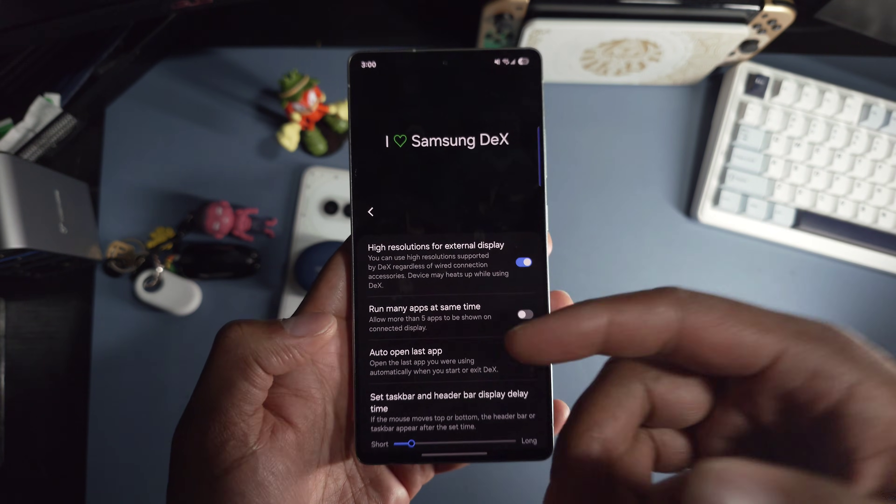
left_click(520, 313)
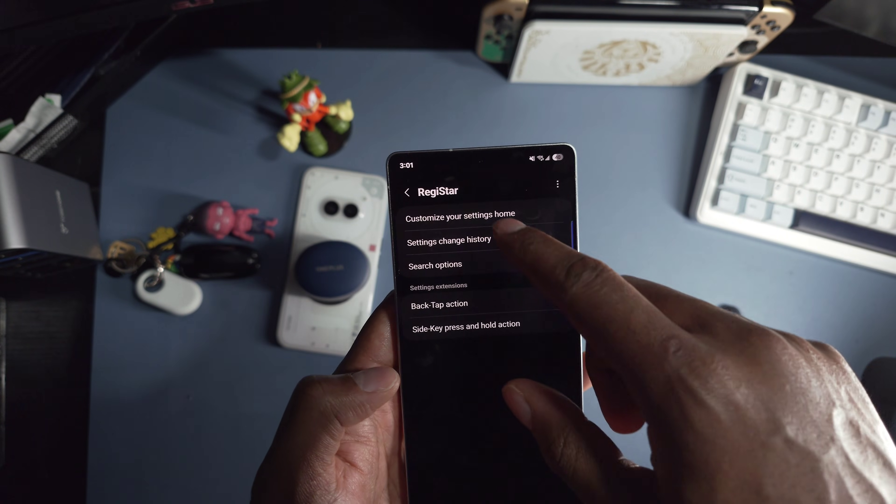
Step: Enable 'Customize your settings home' in RegiStar
left_click(462, 214)
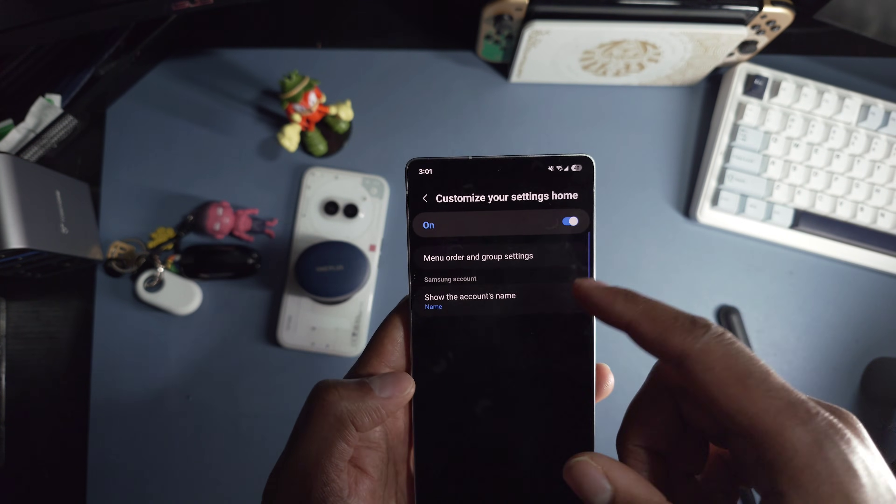
left_click(478, 256)
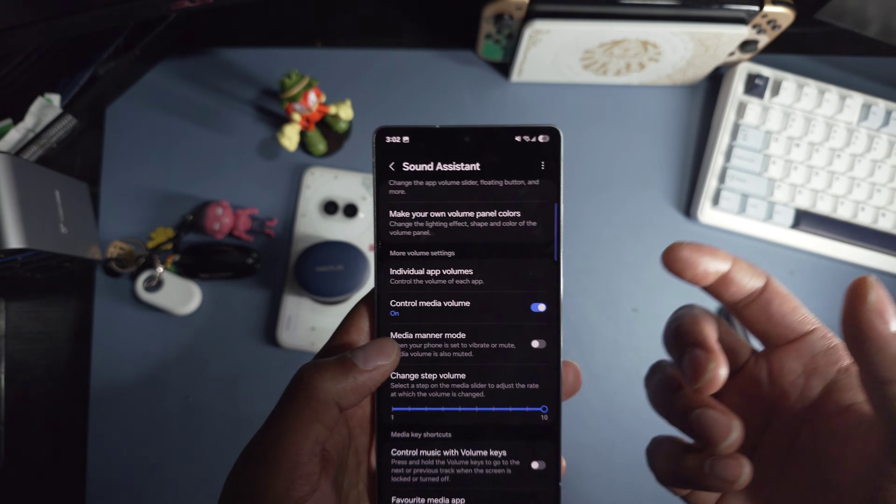
Step: Scroll through Sound Assistant's options with media volume control kept on
scroll("down", 3)
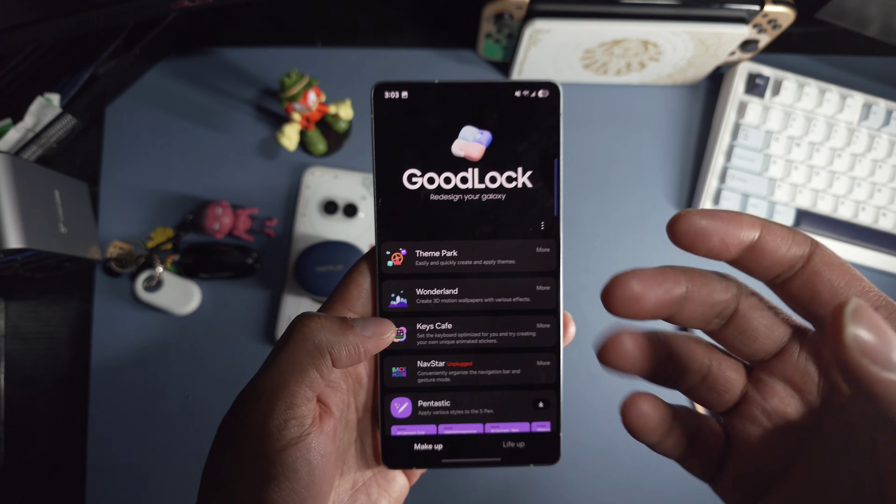
Step: Start a new icon pack theme in Theme Park and choose replacement app icons
left_click(437, 257)
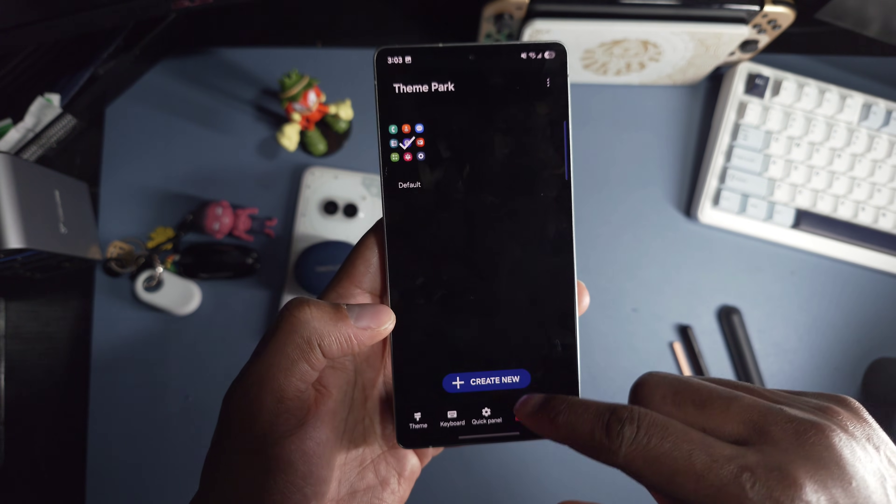
left_click(486, 379)
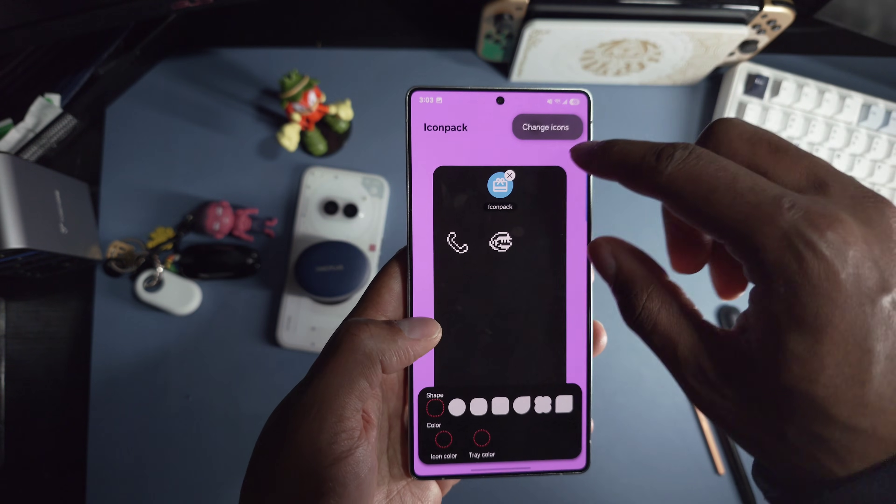
left_click(546, 127)
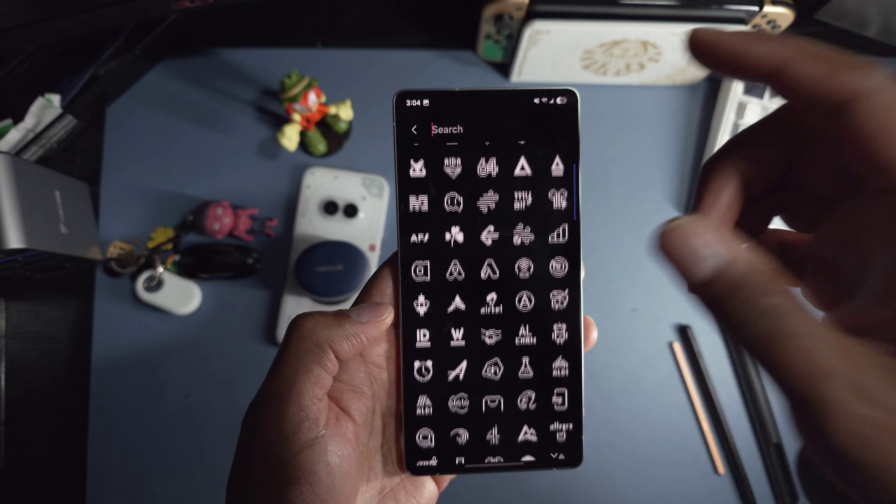
Step: Install the icon pack under the name 'charge'
type("charge")
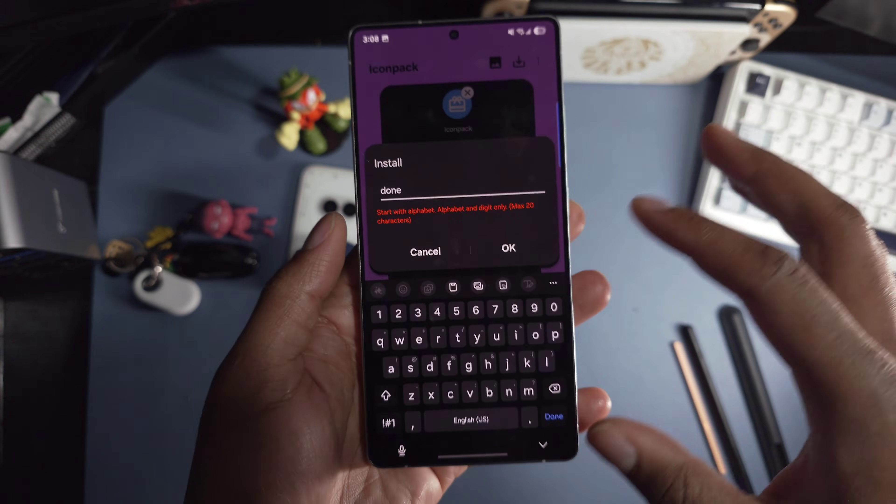
left_click(508, 248)
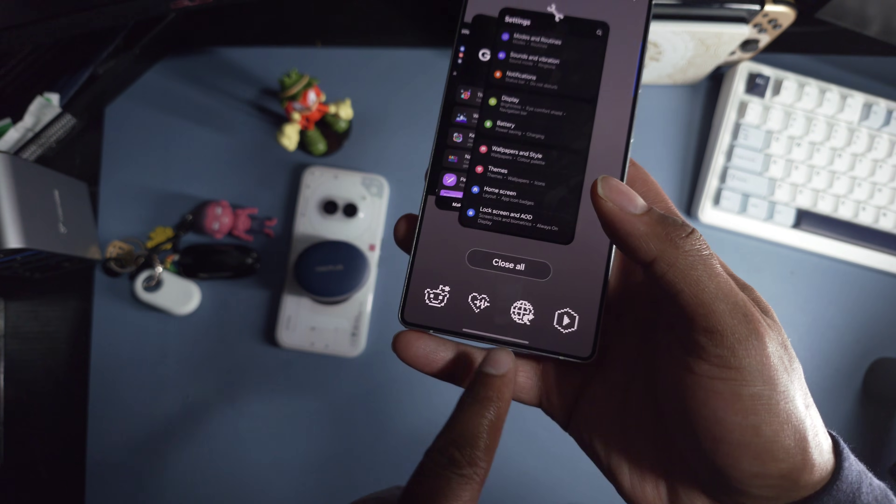
Step: Review Lock screen and AOD settings, then return home to the calendar widget
left_click(515, 158)
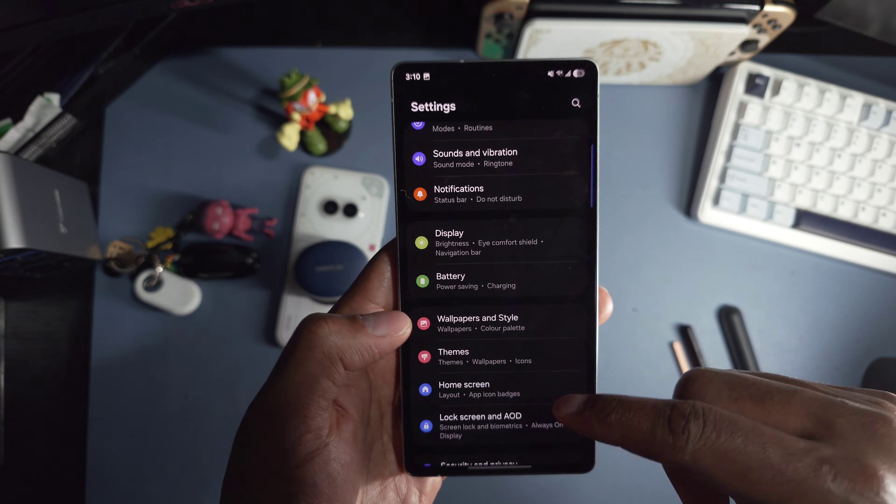
left_click(481, 416)
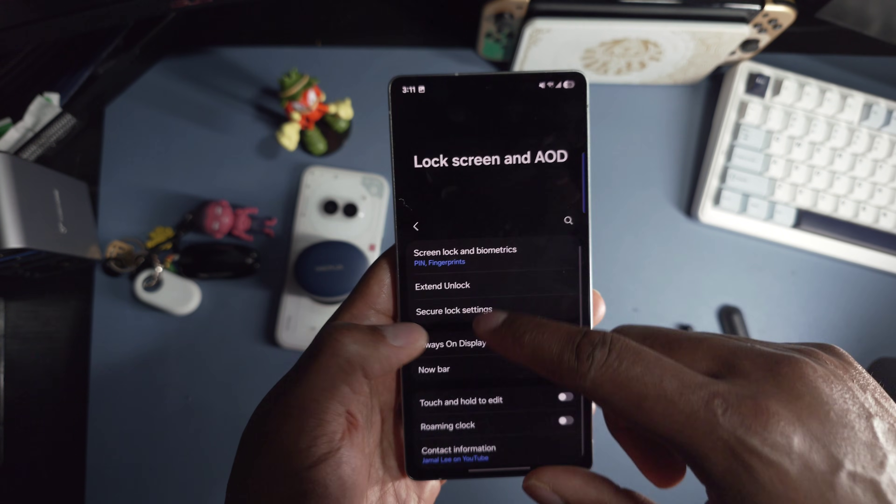
left_click(455, 344)
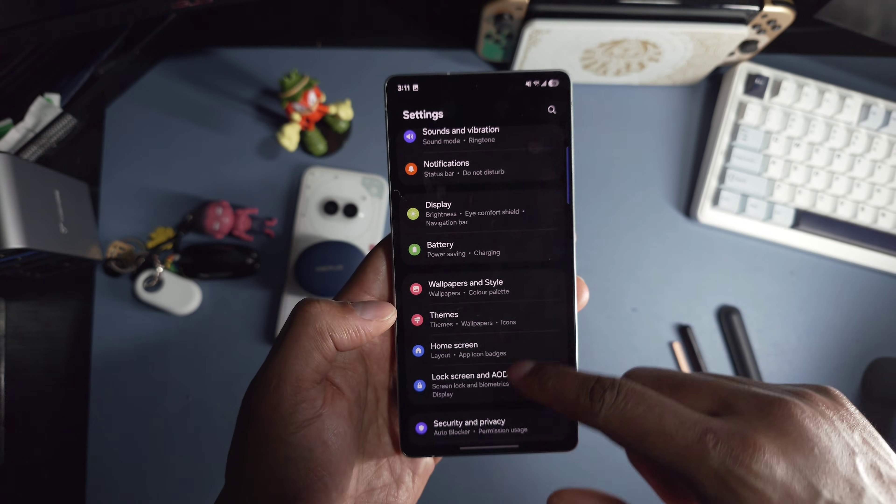
left_click(466, 283)
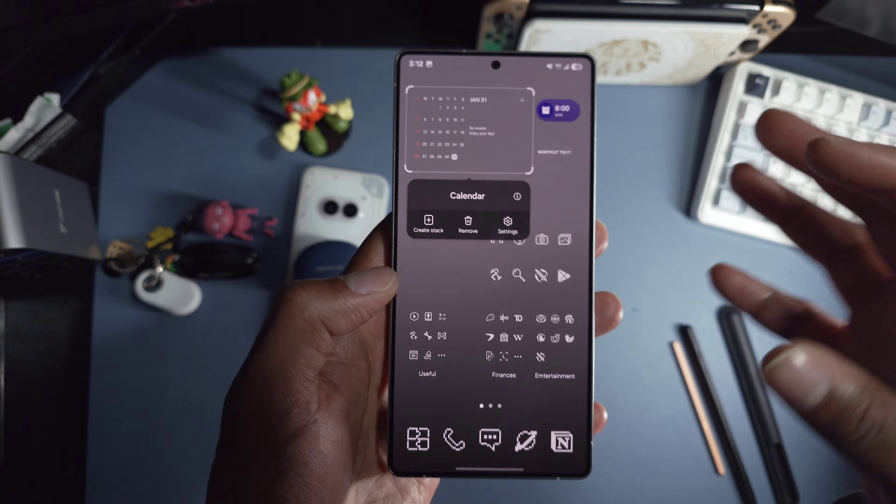
Step: Turn off the calendar widget's background, then move on to the larger calendar widget's settings
left_click(507, 225)
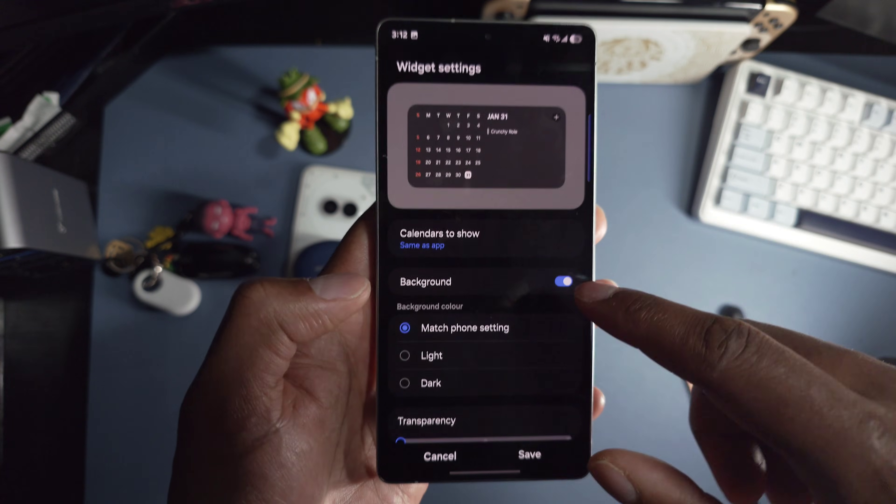
left_click(565, 280)
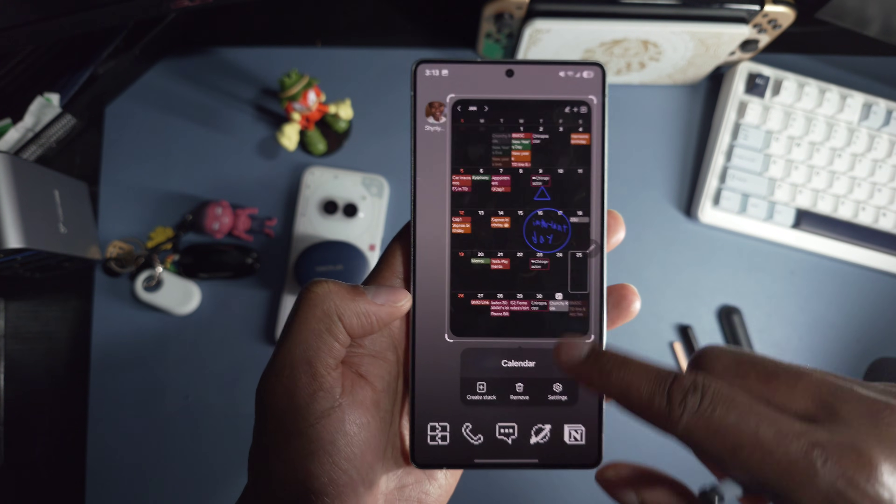
left_click(558, 393)
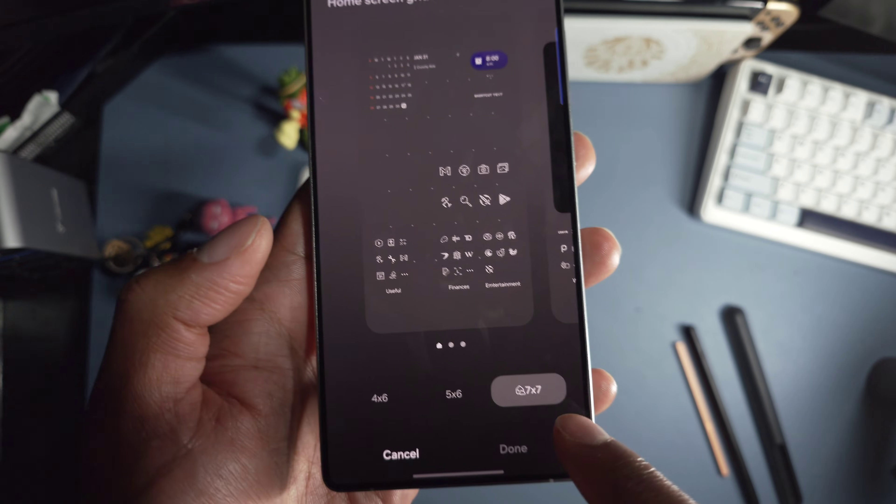
Step: Apply the 7x7 home screen grid and pull down the quick settings panel
left_click(511, 448)
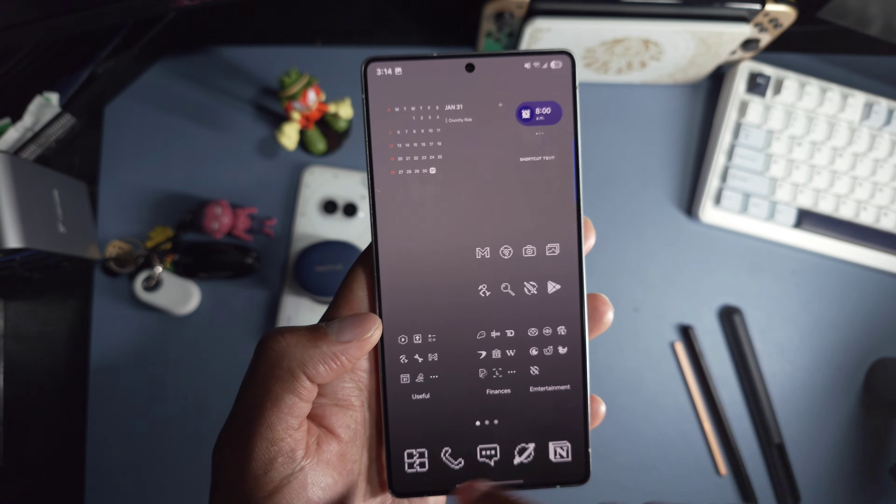
scroll("down", 3)
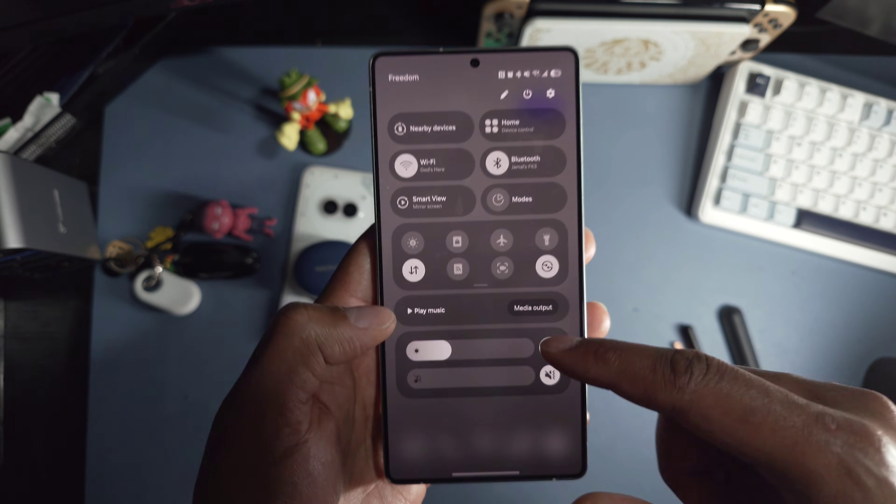
Step: Start editing the quick panel layout and its quick toggle button set
left_click(504, 94)
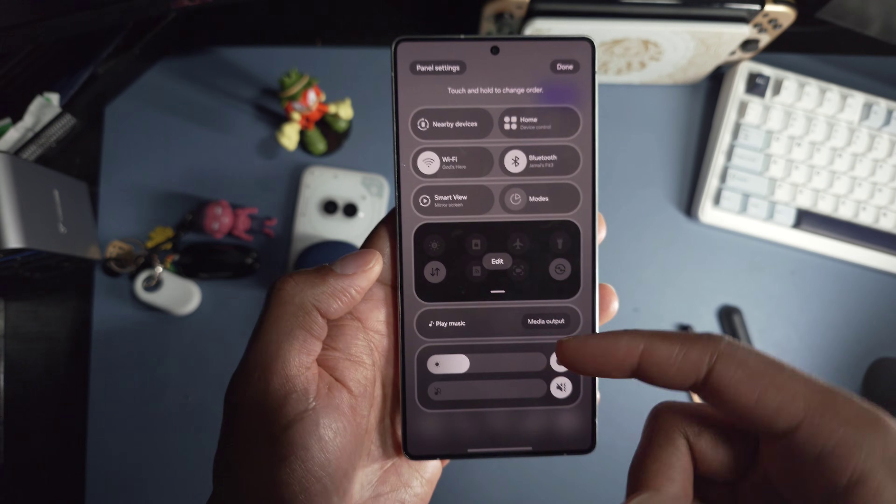
left_click(563, 67)
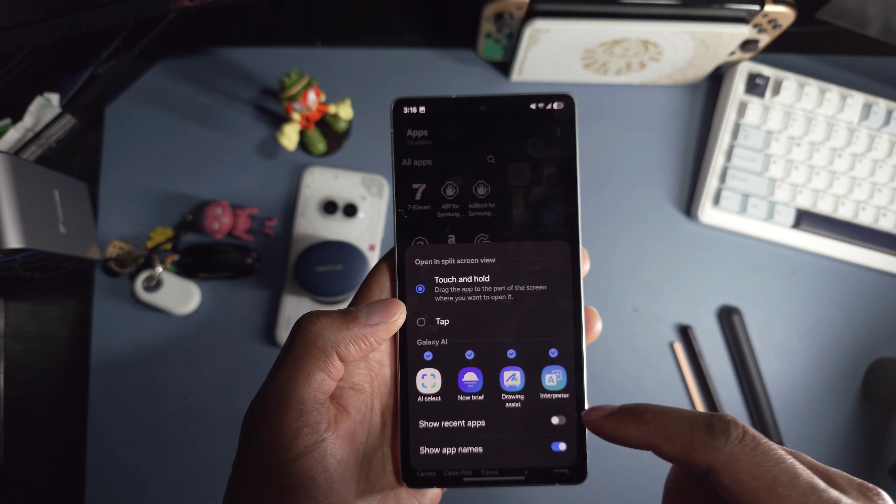
Step: Toggle whether recent apps appear in the apps panel and browse the panel options
left_click(561, 349)
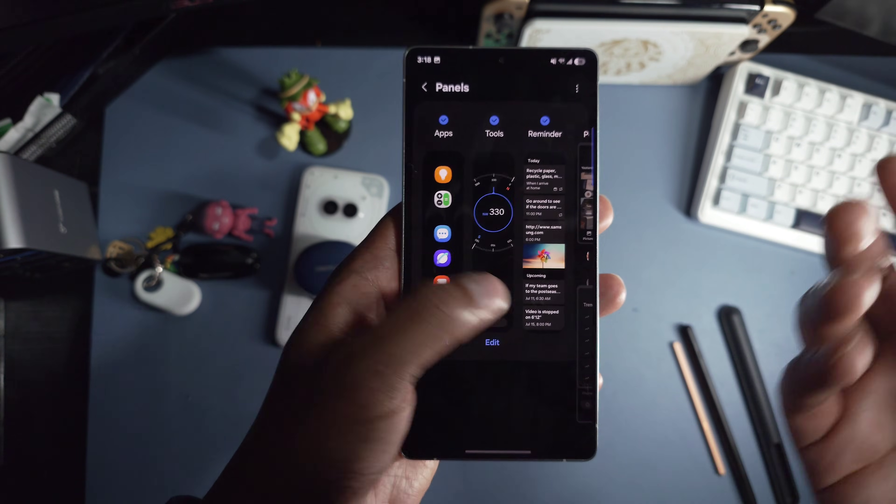
scroll("right", 3)
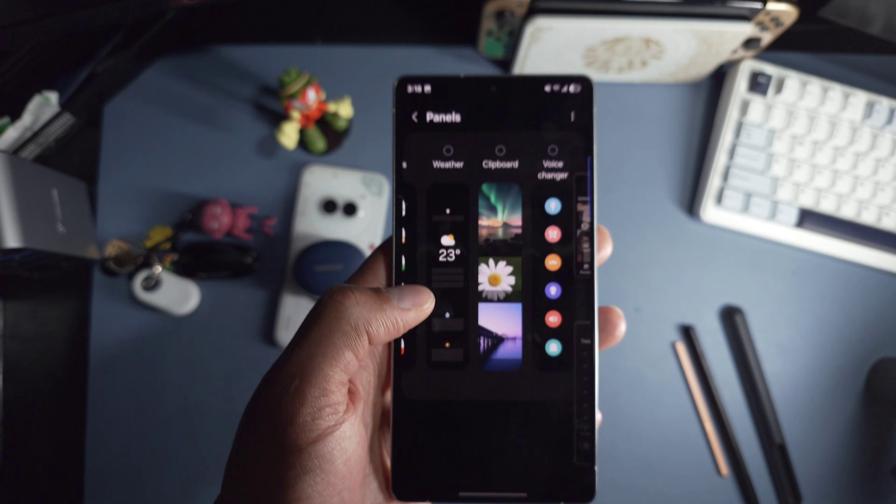